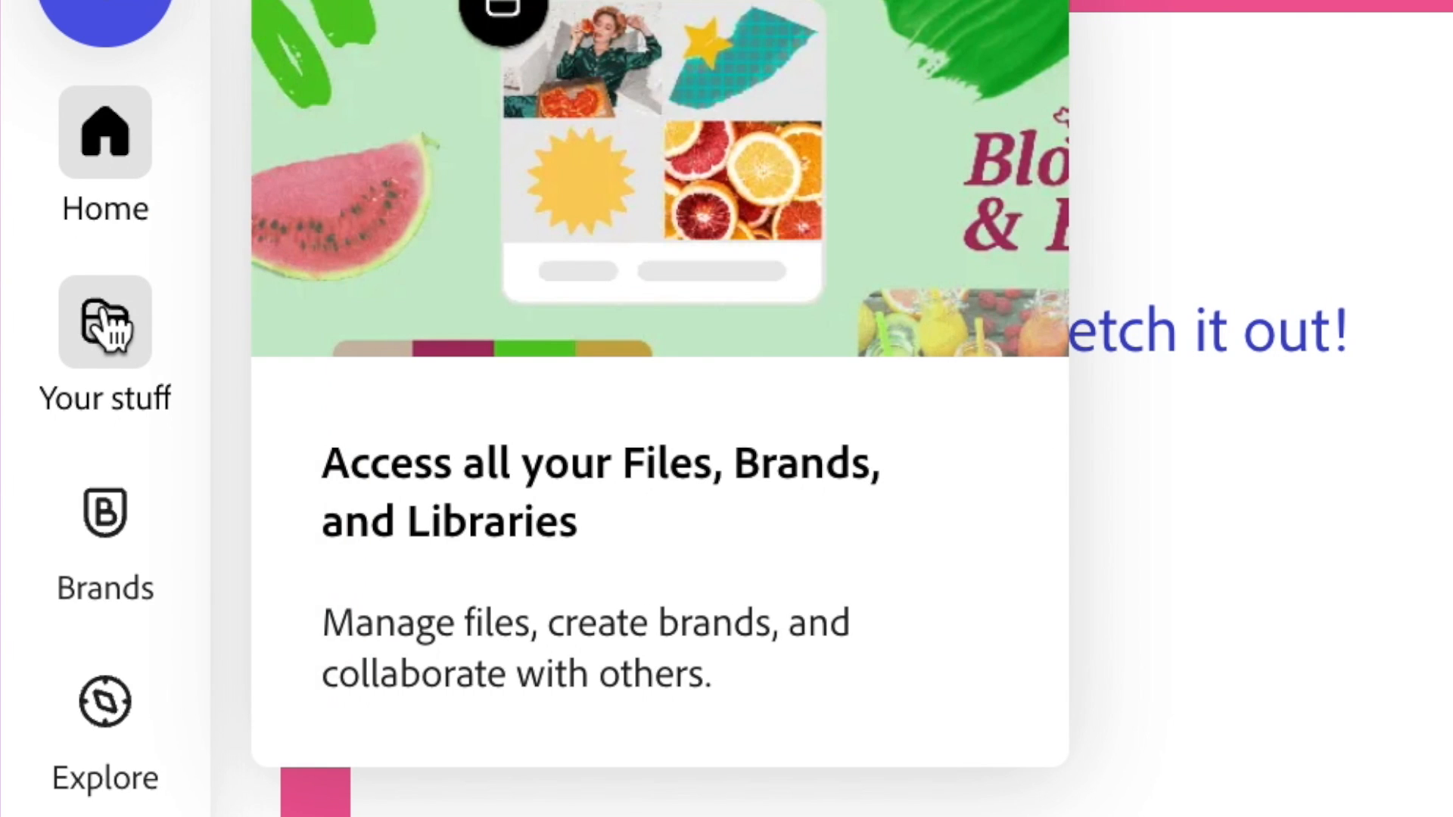
Step: Go to Your stuff to list the saved designs, including the untitled trading card
left_click(105, 344)
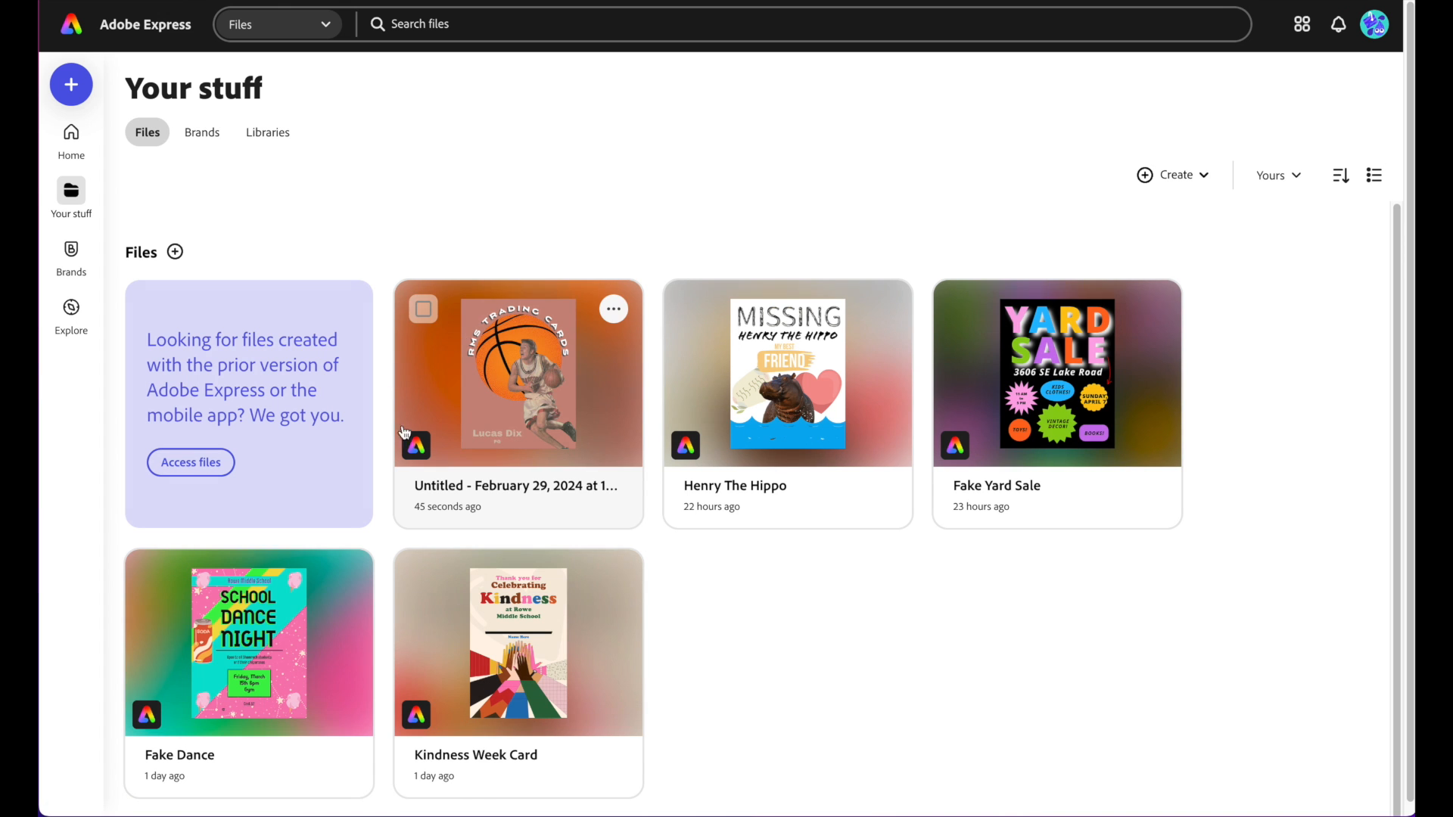
mouse_move(571, 327)
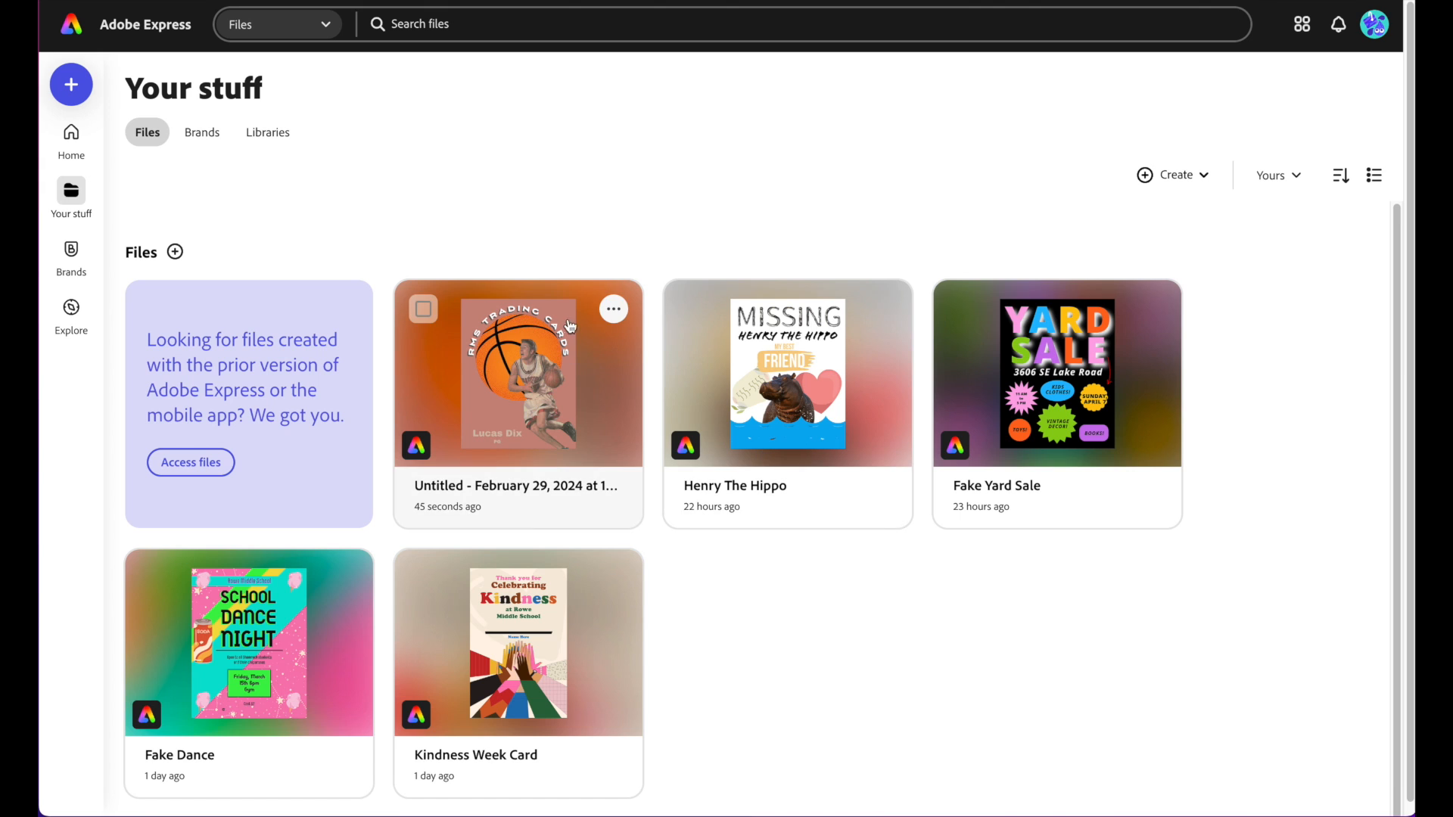
mouse_move(490, 392)
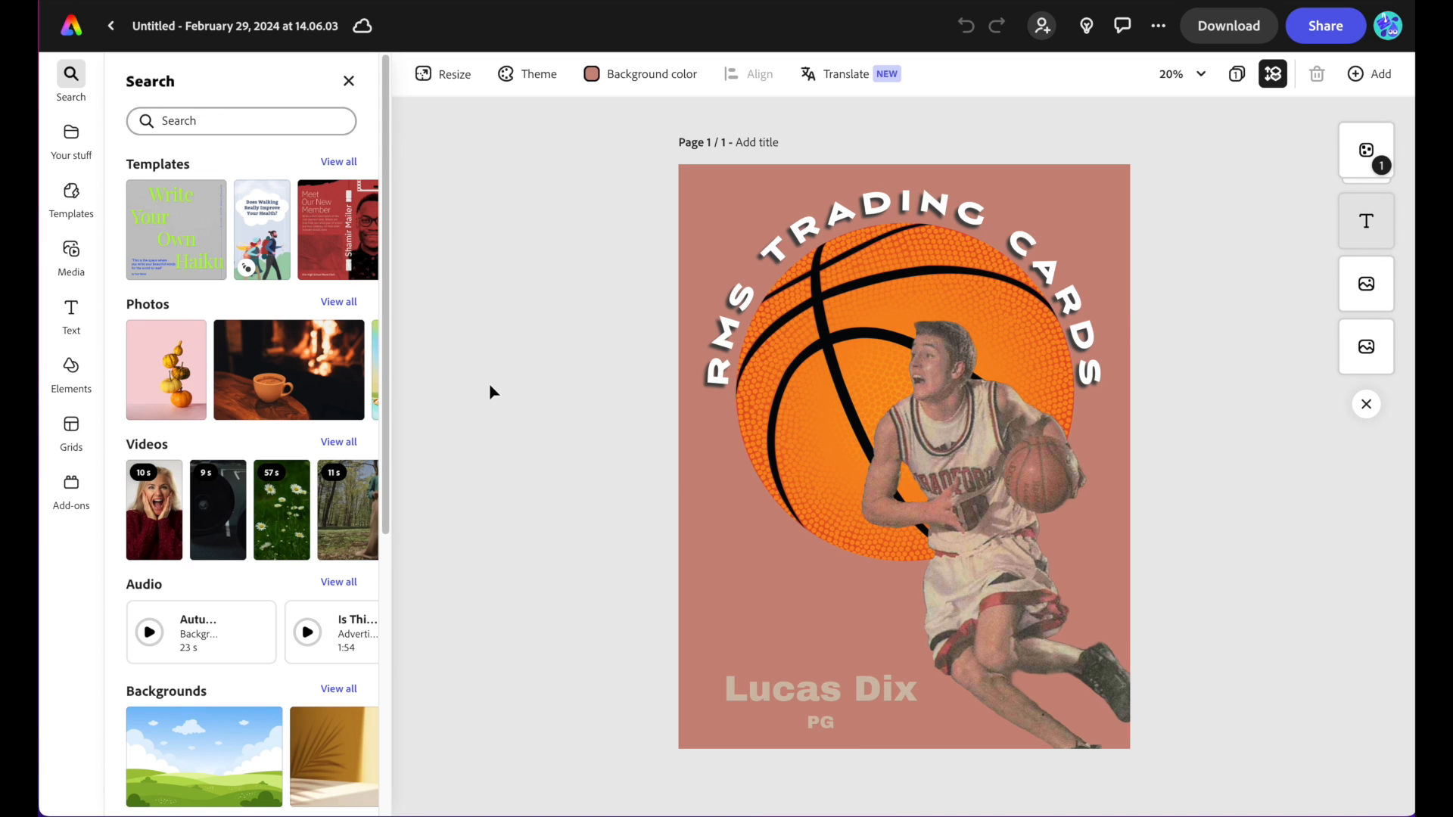
Step: Replace the default dated title with the name 'Trading Card'
left_click(903, 222)
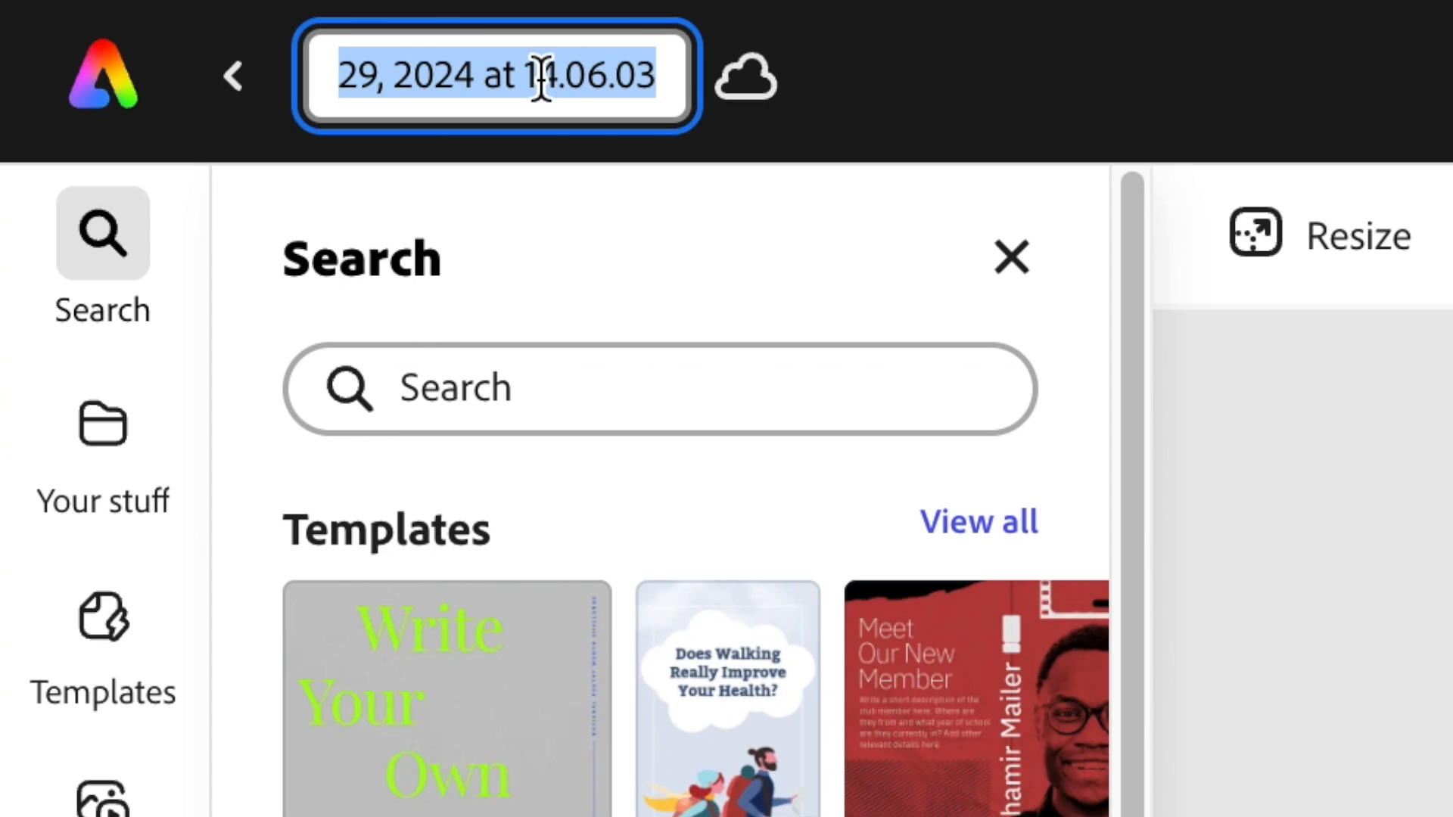
key("Delete")
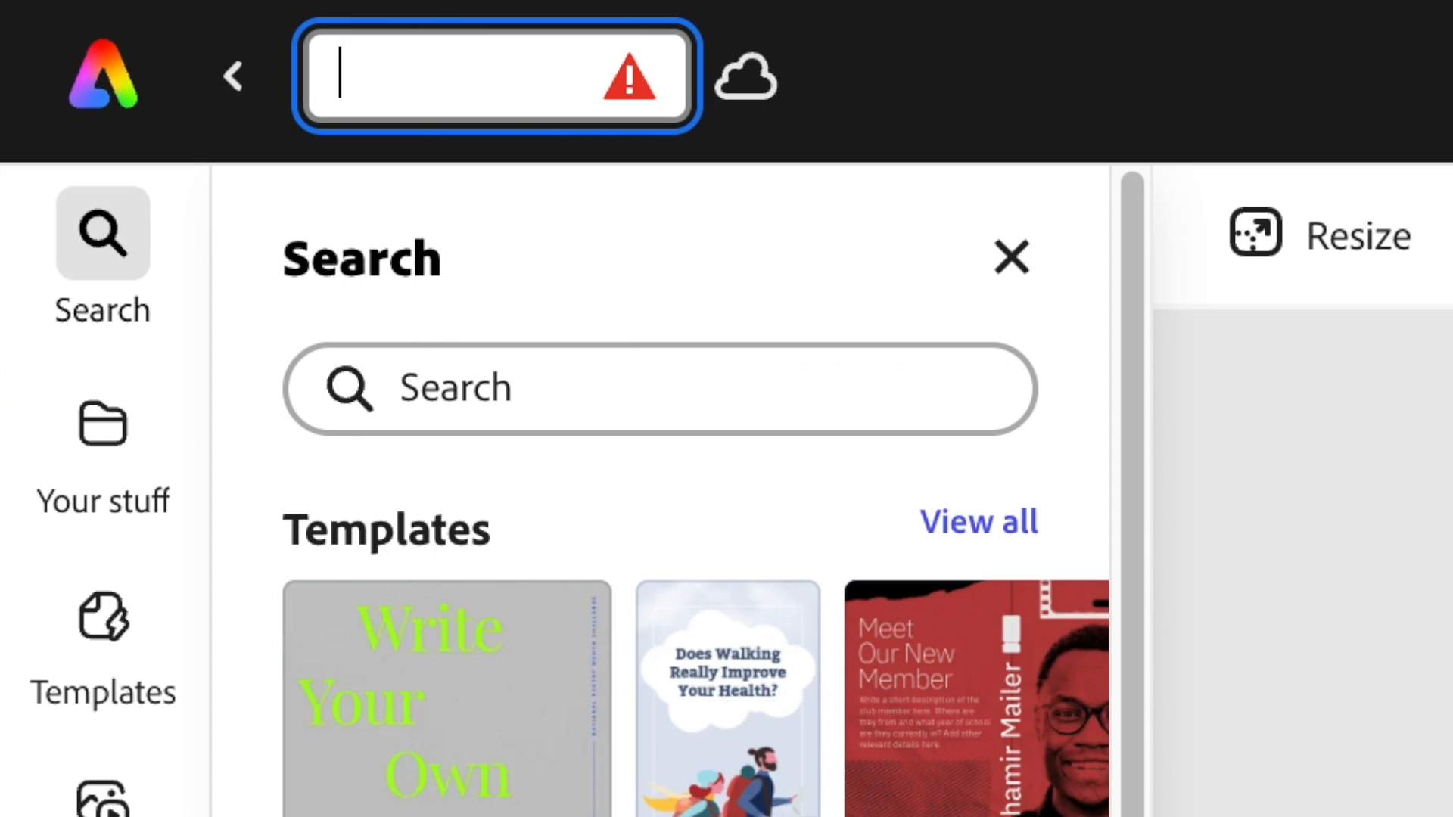
type("Trading Card")
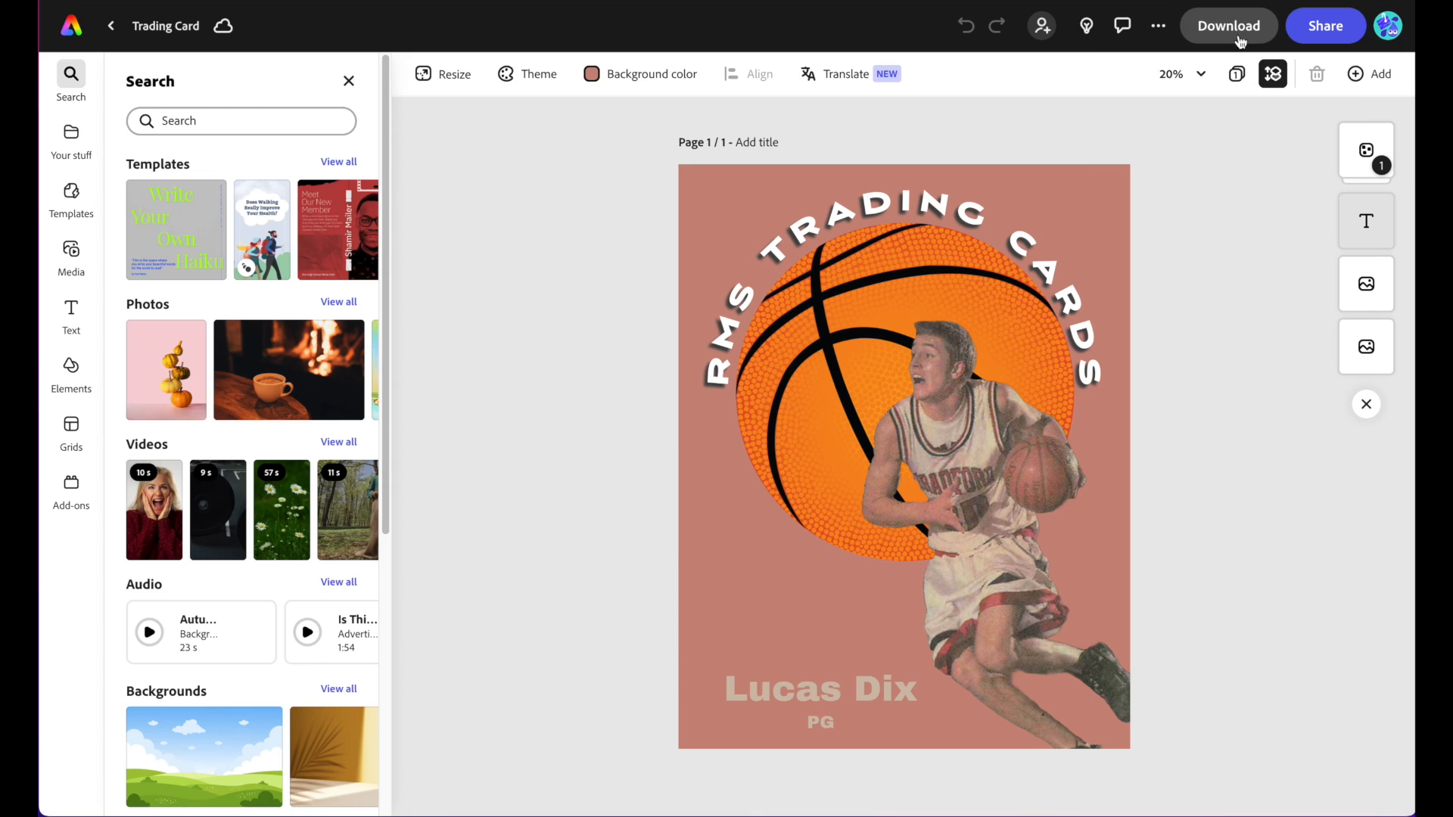
Step: In the download options, keep PNG (Best for images) as the file format
left_click(1227, 26)
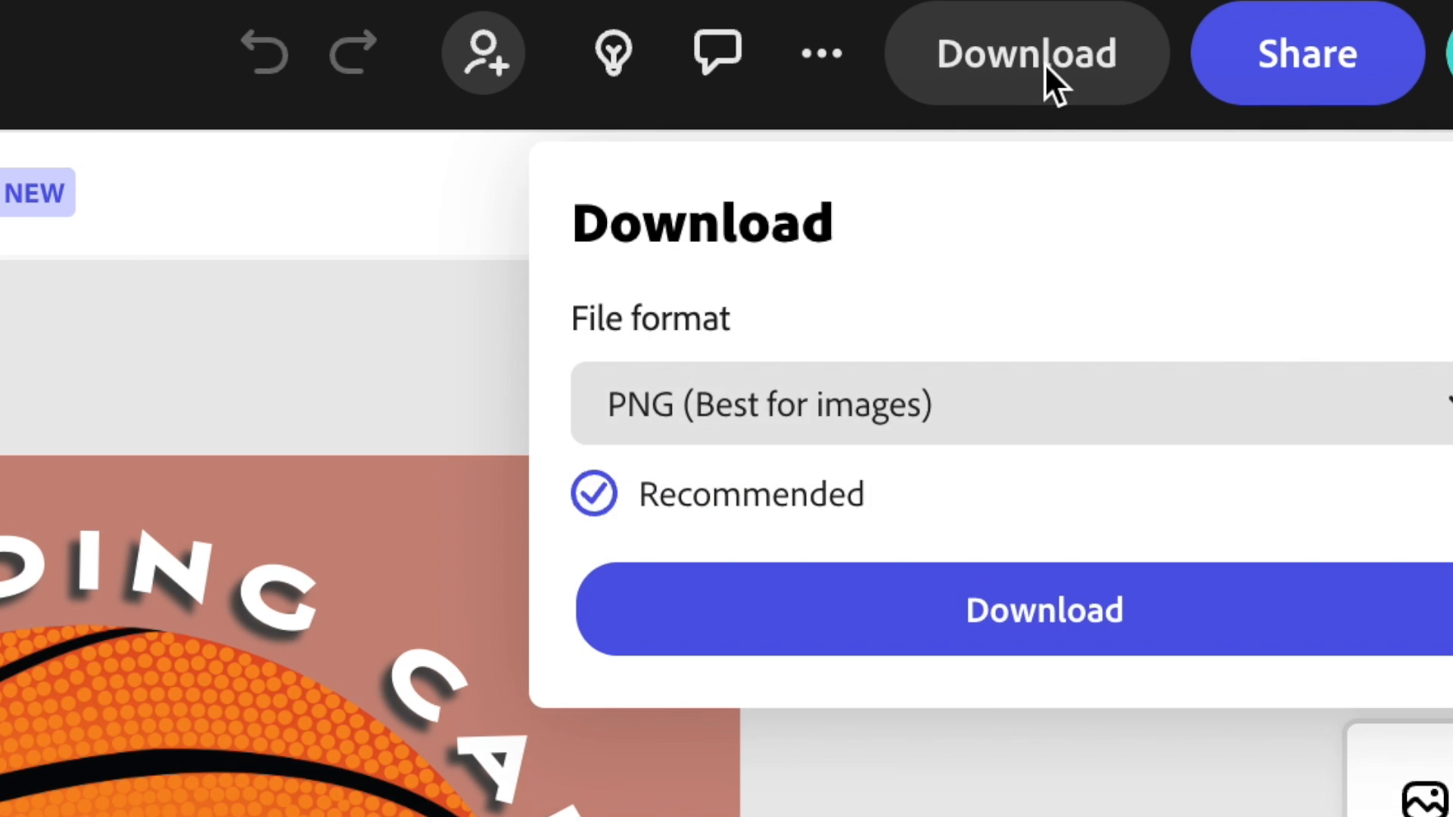
left_click(1229, 147)
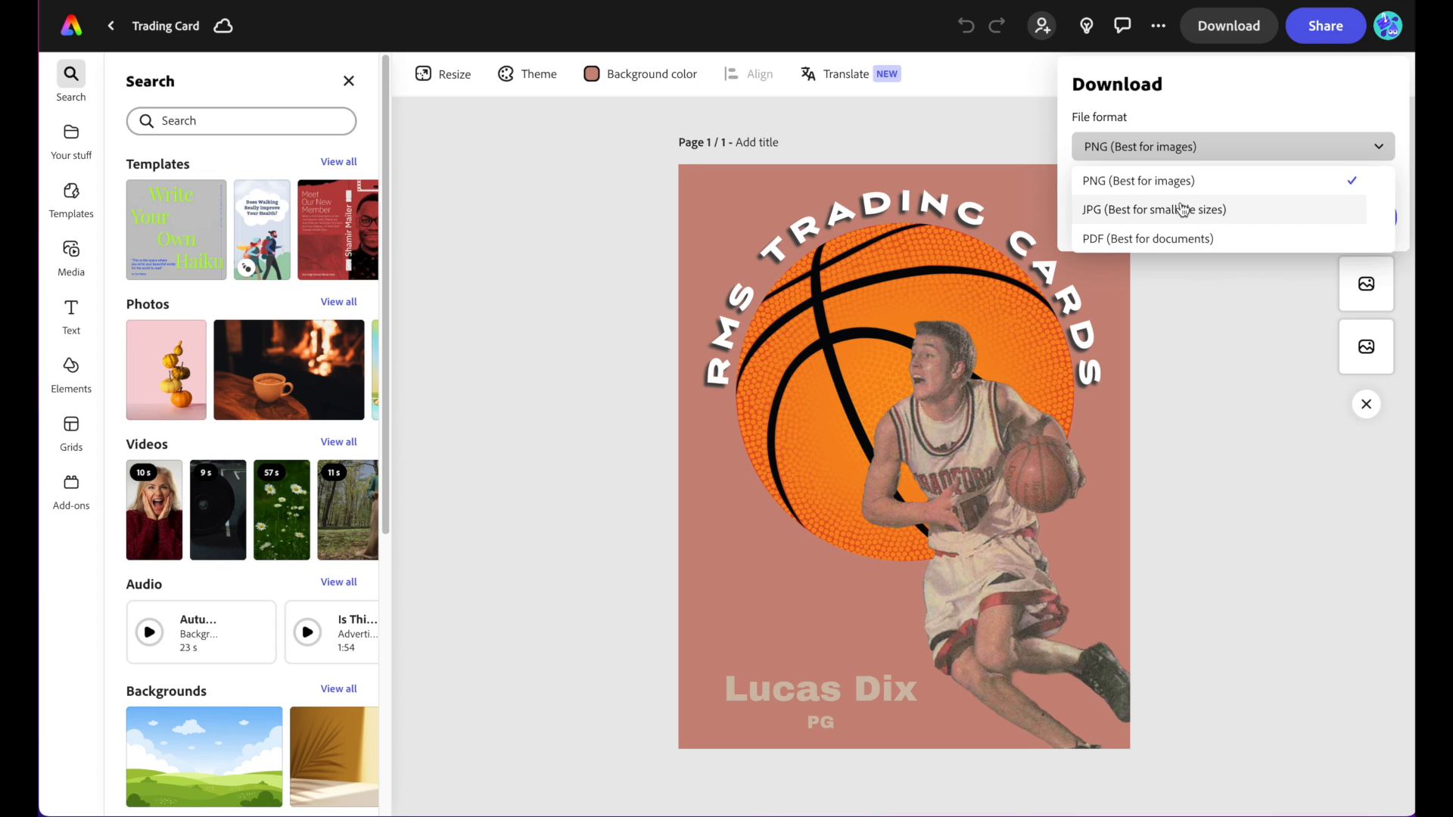
mouse_move(1156, 245)
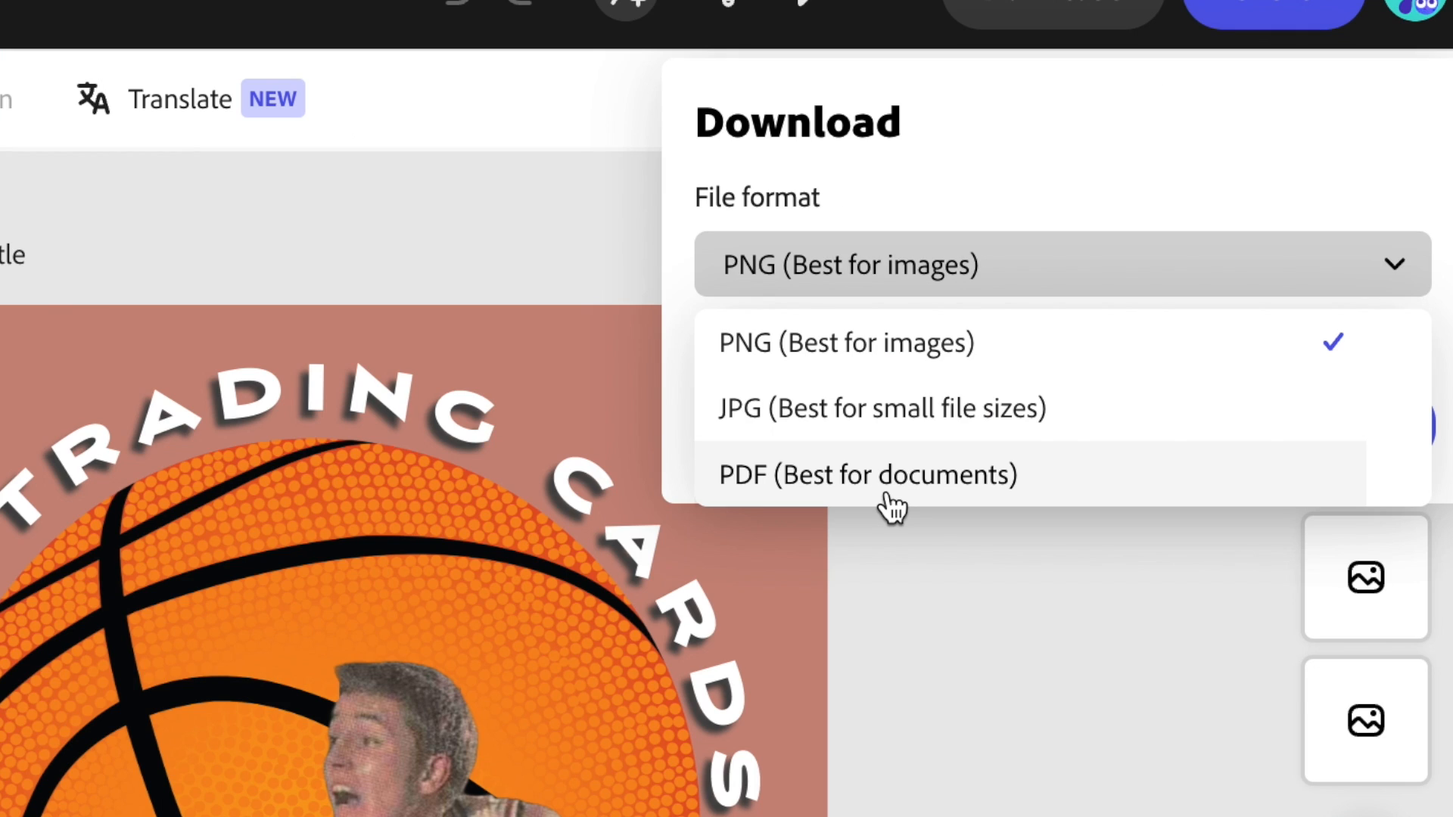
mouse_move(885, 361)
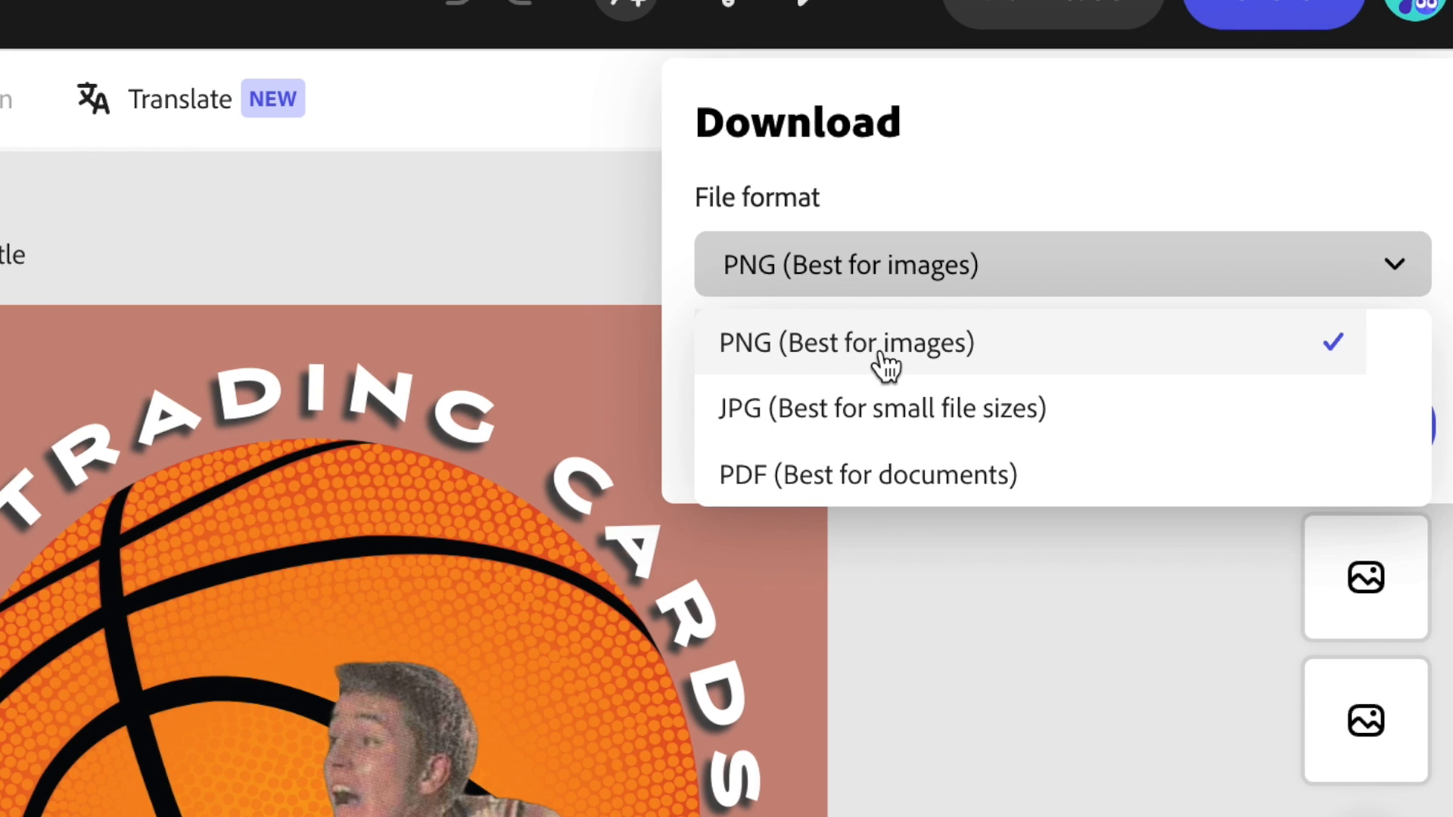
left_click(844, 342)
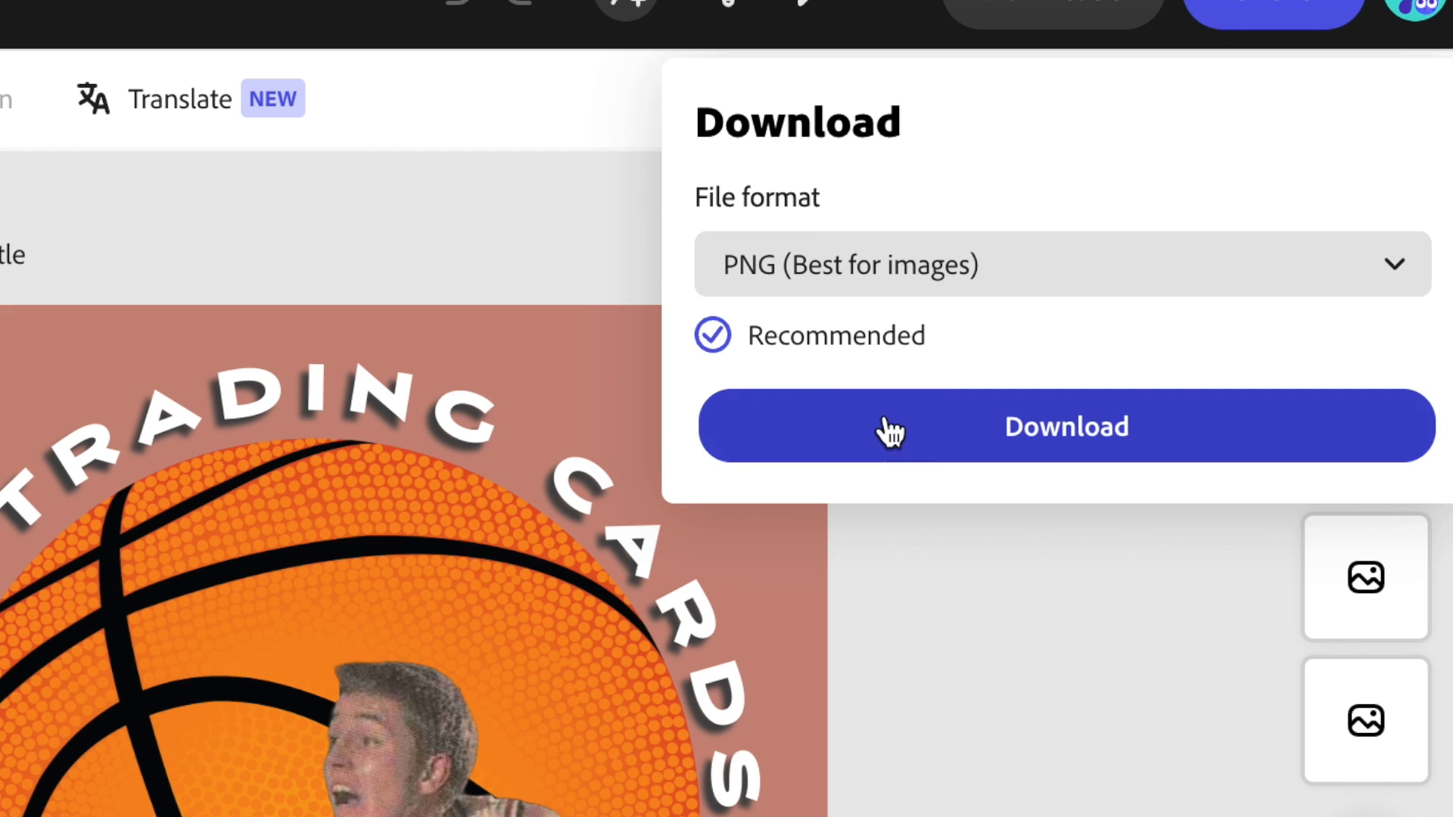
Step: Download the card as a PNG and dismiss the completion notice
left_click(1064, 426)
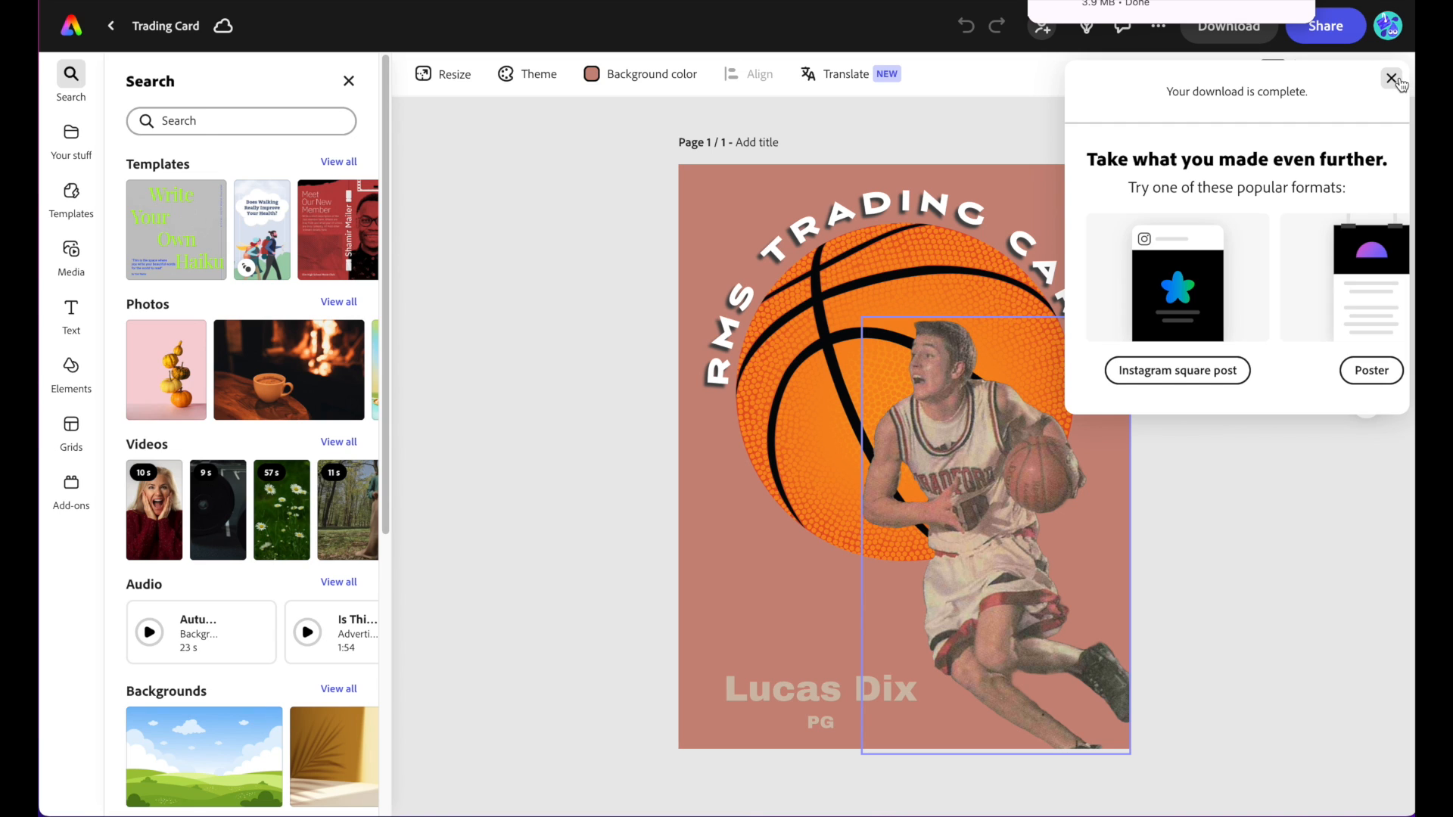
left_click(1389, 79)
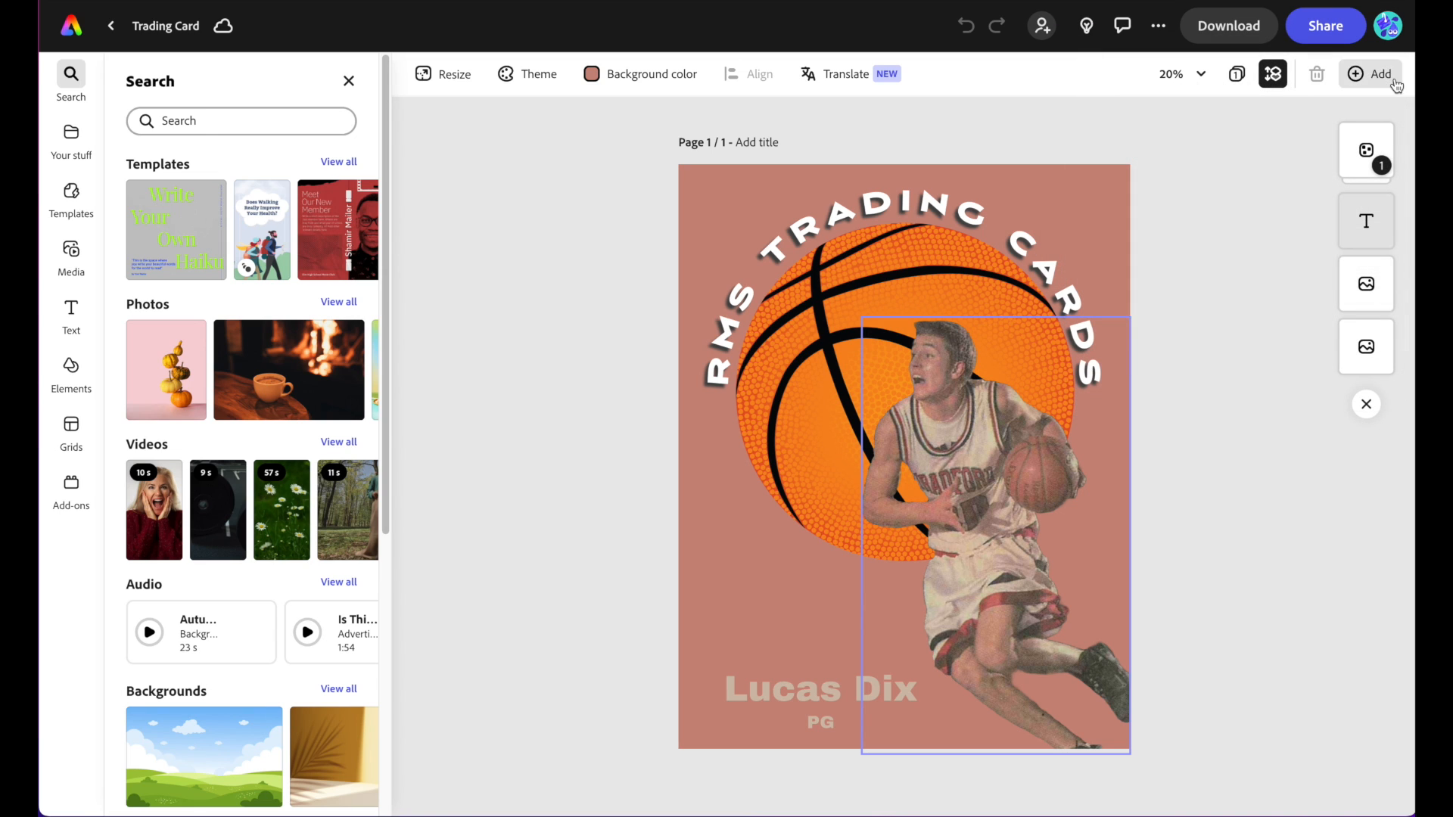